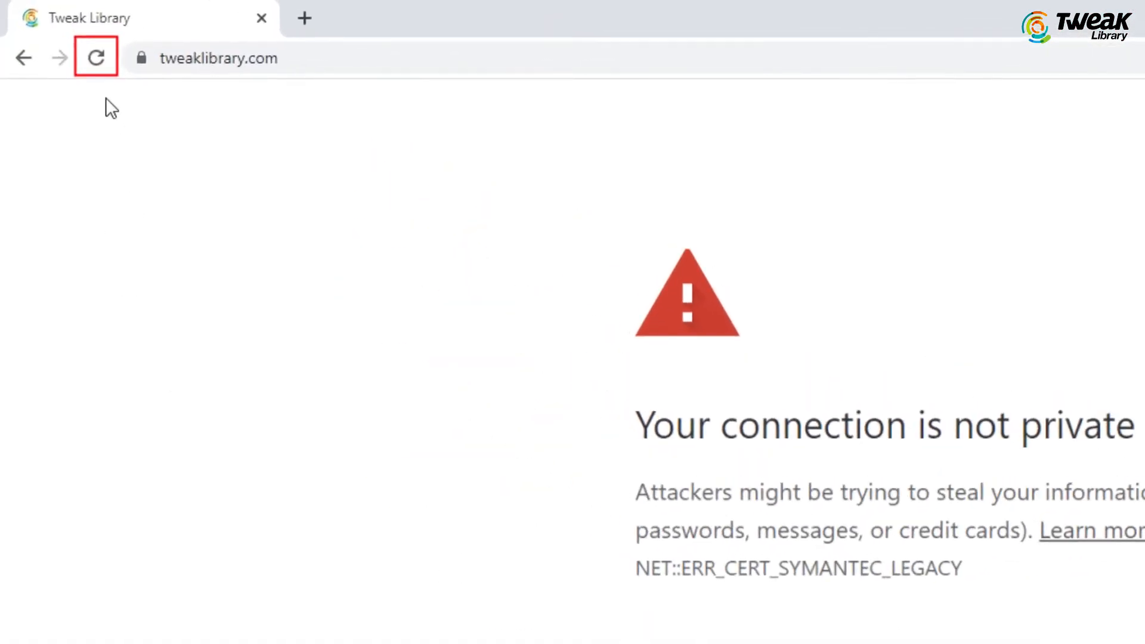
- Reload the Tweak Library page that shows the 'Your connection is not private' error
{"action": "left_click", "coordinate": [95, 57]}
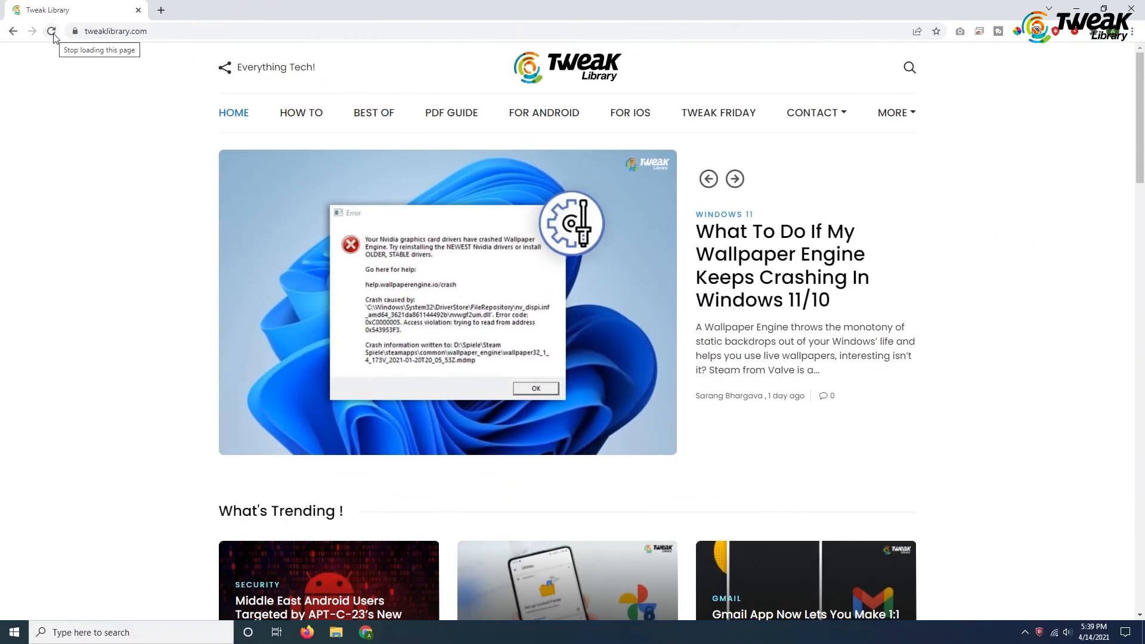
{"action": "left_click", "coordinate": [51, 31]}
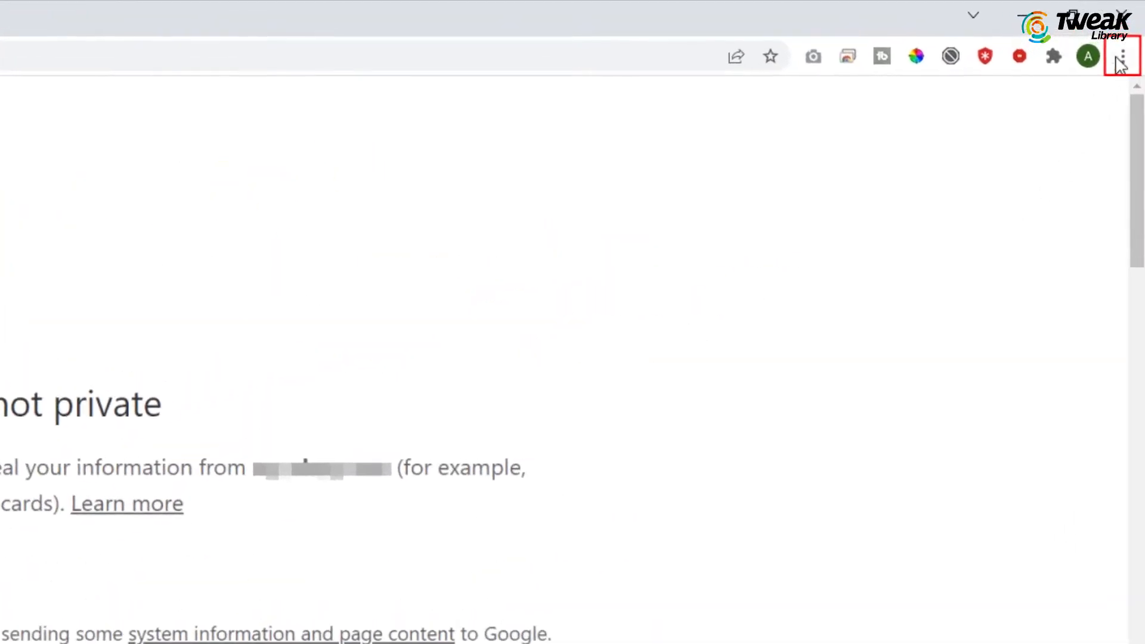
{"action": "left_click", "coordinate": [1123, 56]}
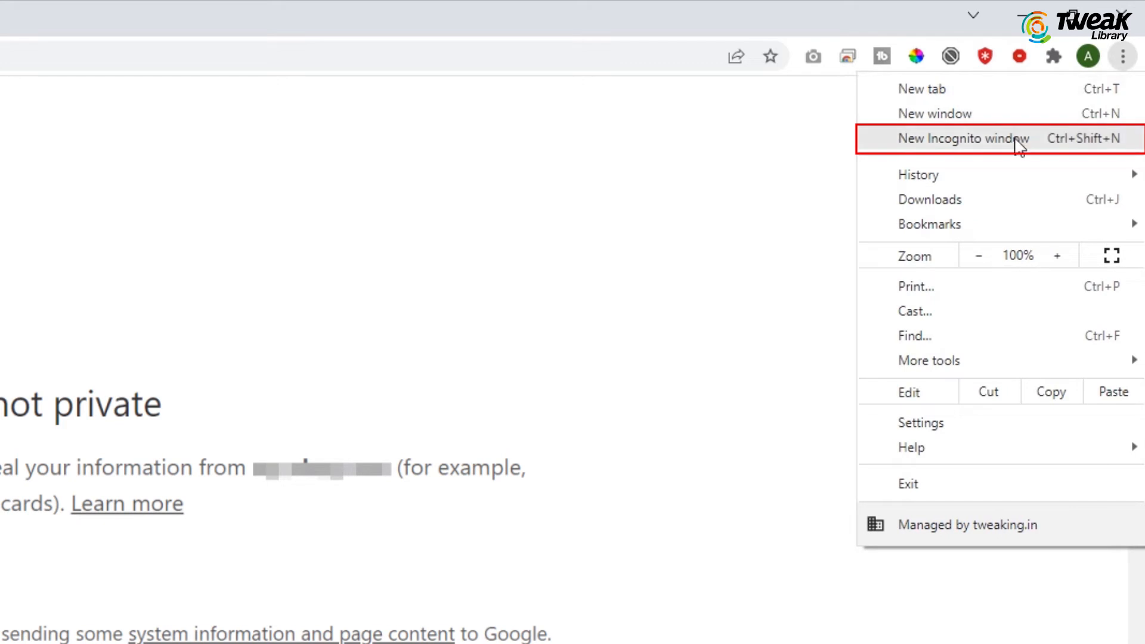
{"action": "left_click", "coordinate": [963, 139]}
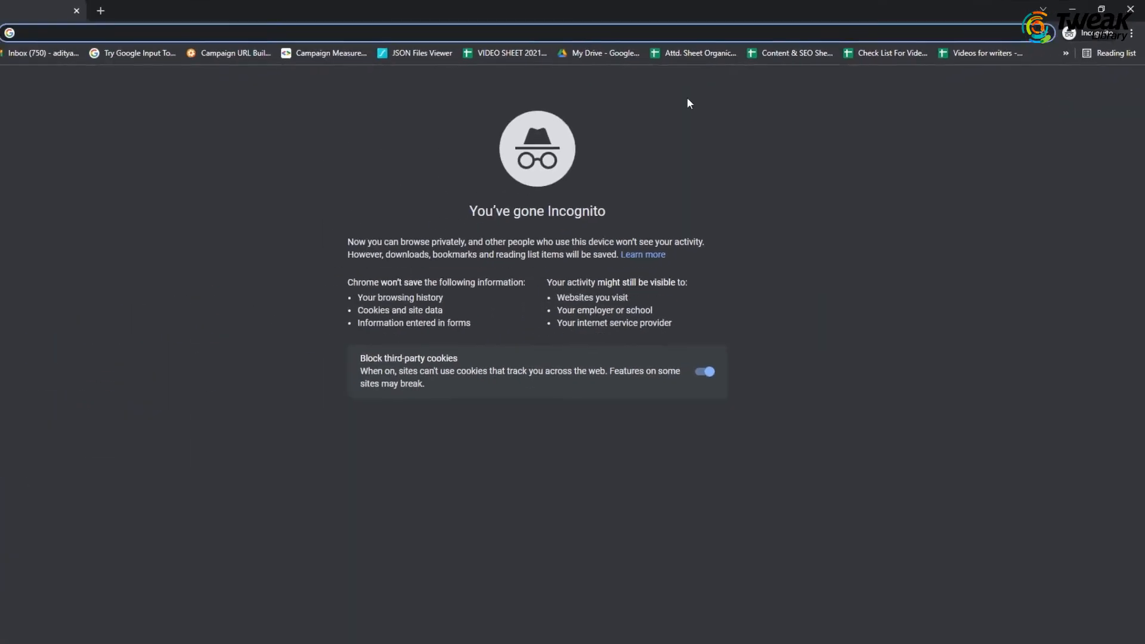
{"action": "type", "text": "https://tweaklibrary.com/"}
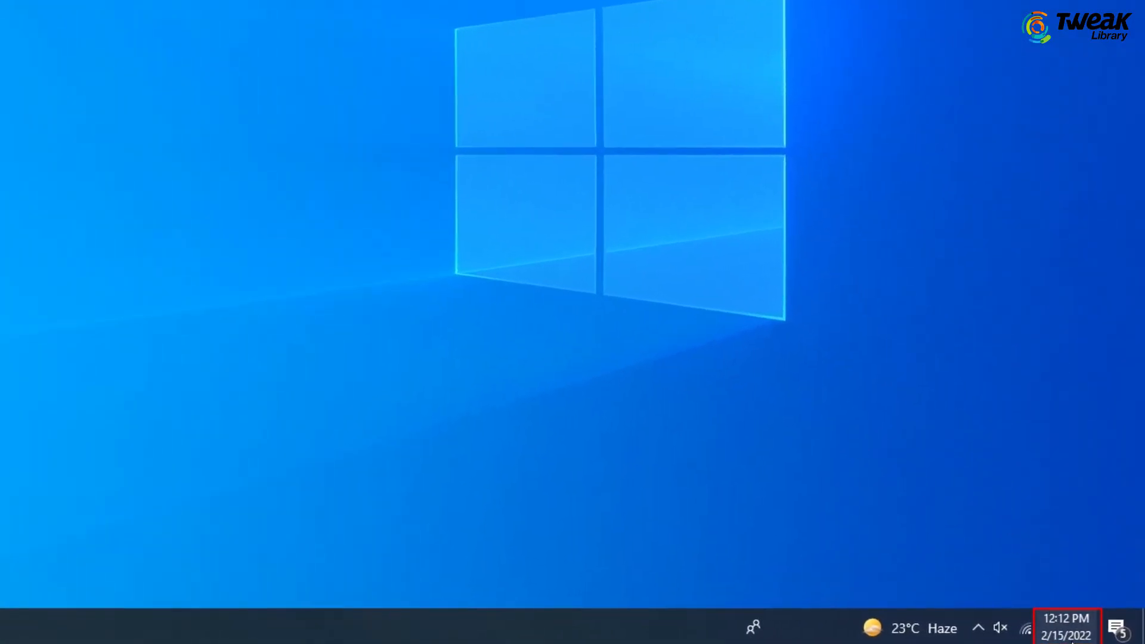
{"action": "mouse_move", "coordinate": [1066, 629]}
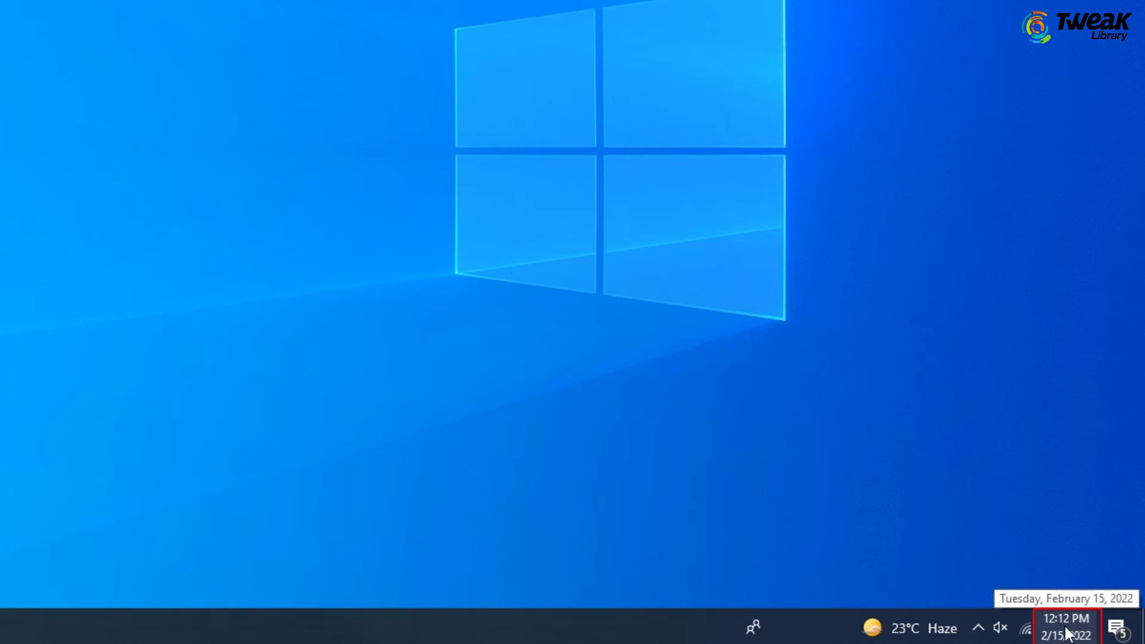
- From the taskbar clock, reach Date & time settings and sync the computer clock now
{"action": "right_click", "coordinate": [1064, 629]}
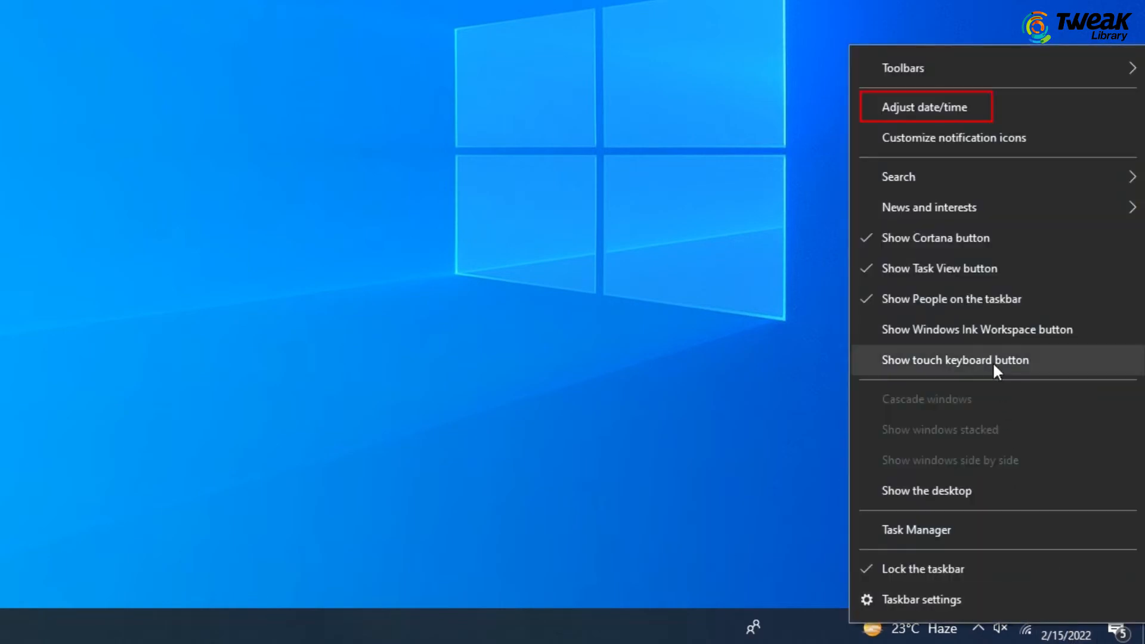
{"action": "left_click", "coordinate": [926, 106]}
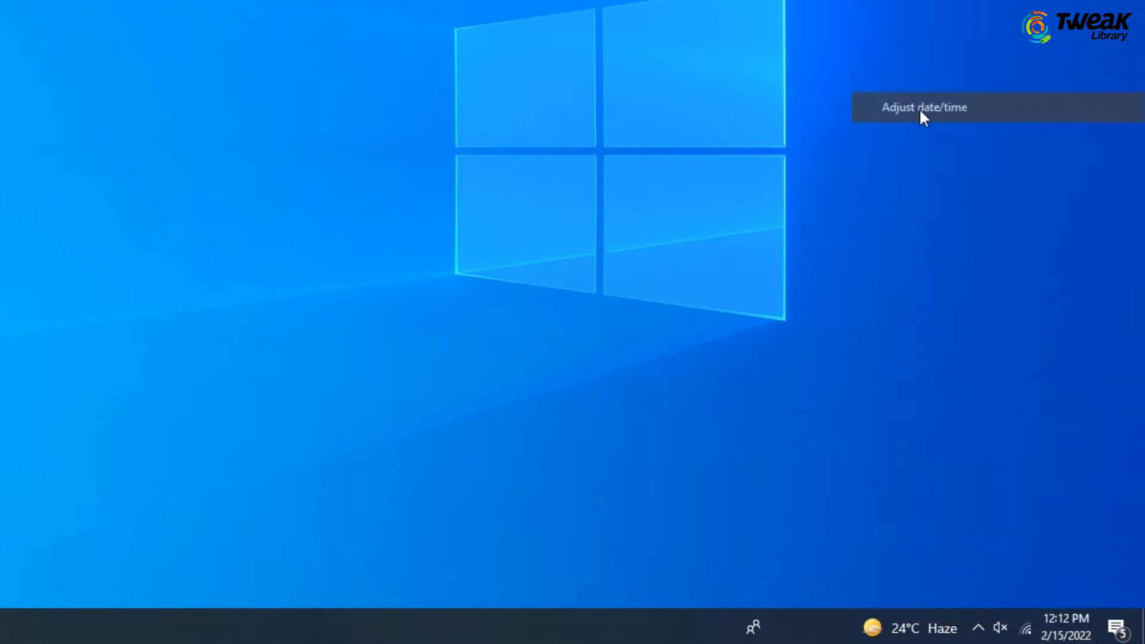
{"action": "left_click", "coordinate": [923, 108]}
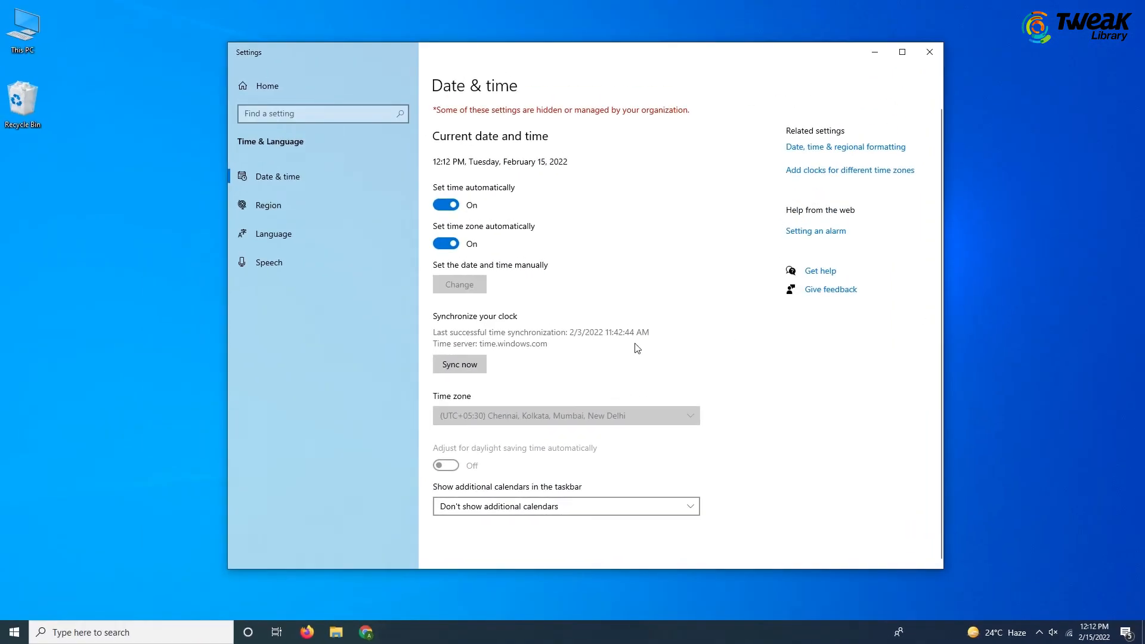
{"action": "left_click", "coordinate": [365, 632]}
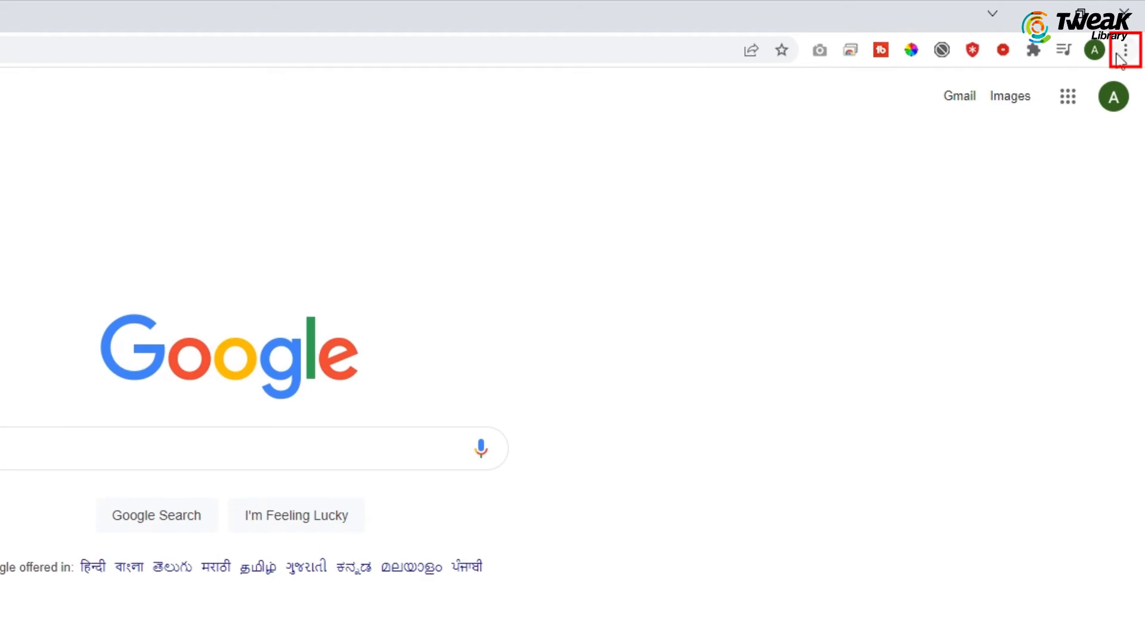
- From History, start Clear browsing data with the time range set to All time
{"action": "left_click", "coordinate": [1124, 50]}
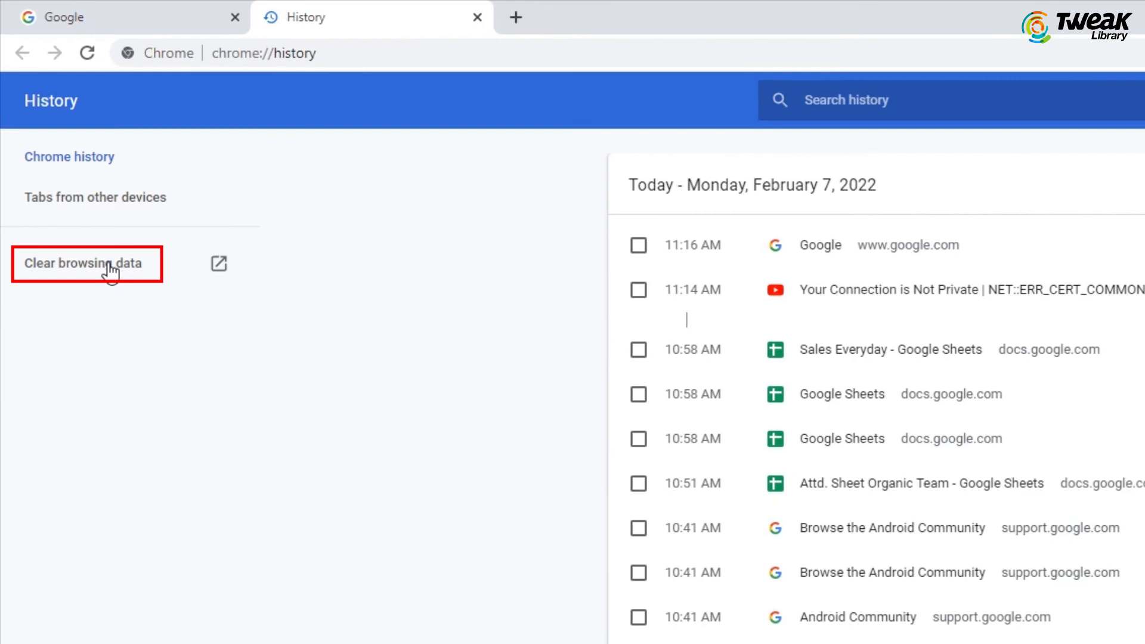
{"action": "left_click", "coordinate": [86, 263]}
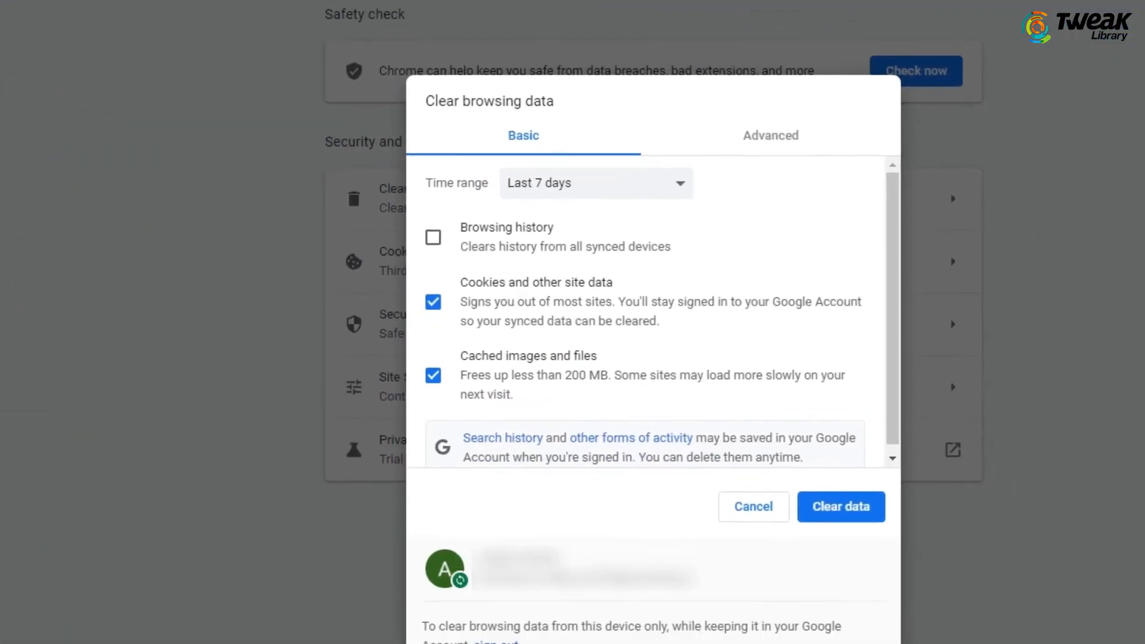
{"action": "left_click", "coordinate": [595, 182]}
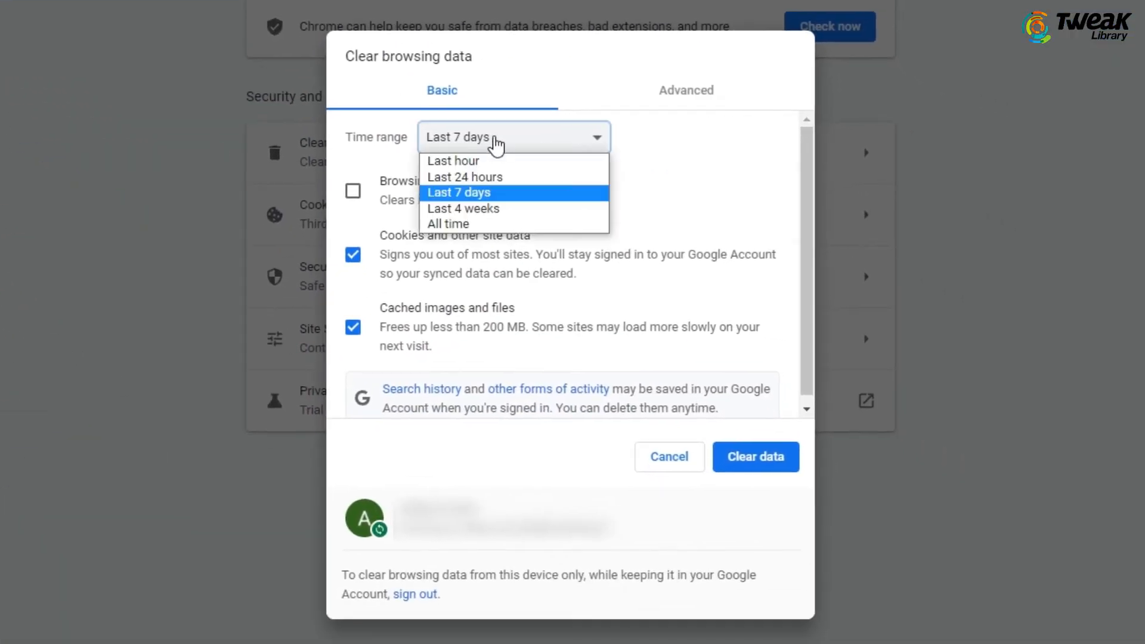
{"action": "left_click", "coordinate": [449, 223]}
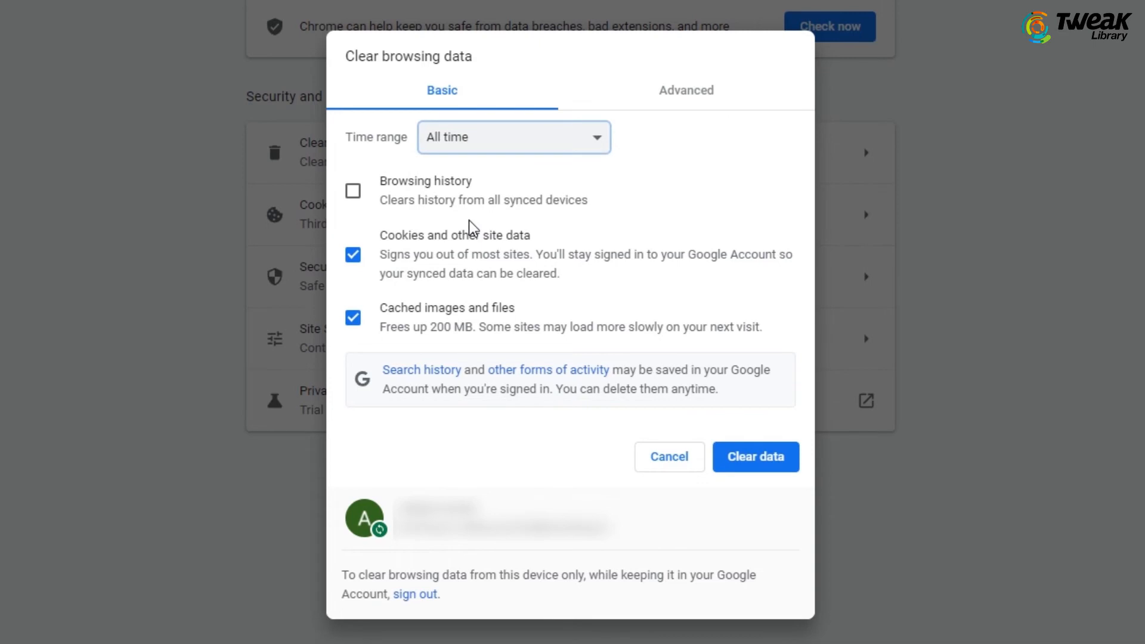
- Include Browsing history and clear the selected data, cookies and cached files
{"action": "left_click", "coordinate": [353, 191]}
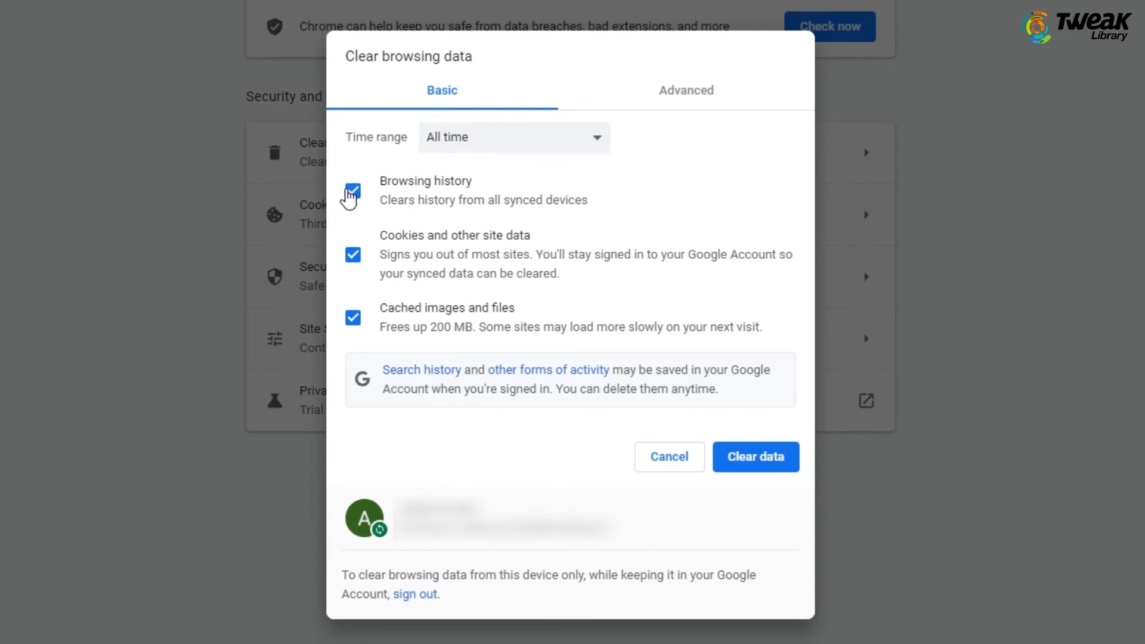
{"action": "left_click", "coordinate": [755, 457]}
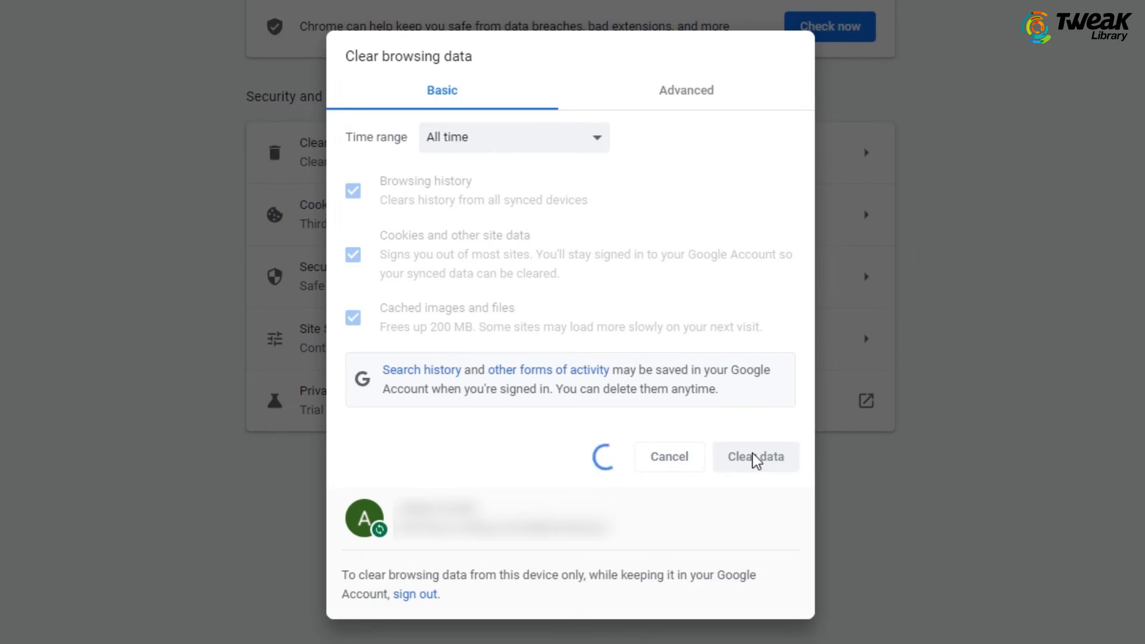
{"action": "left_click", "coordinate": [757, 457]}
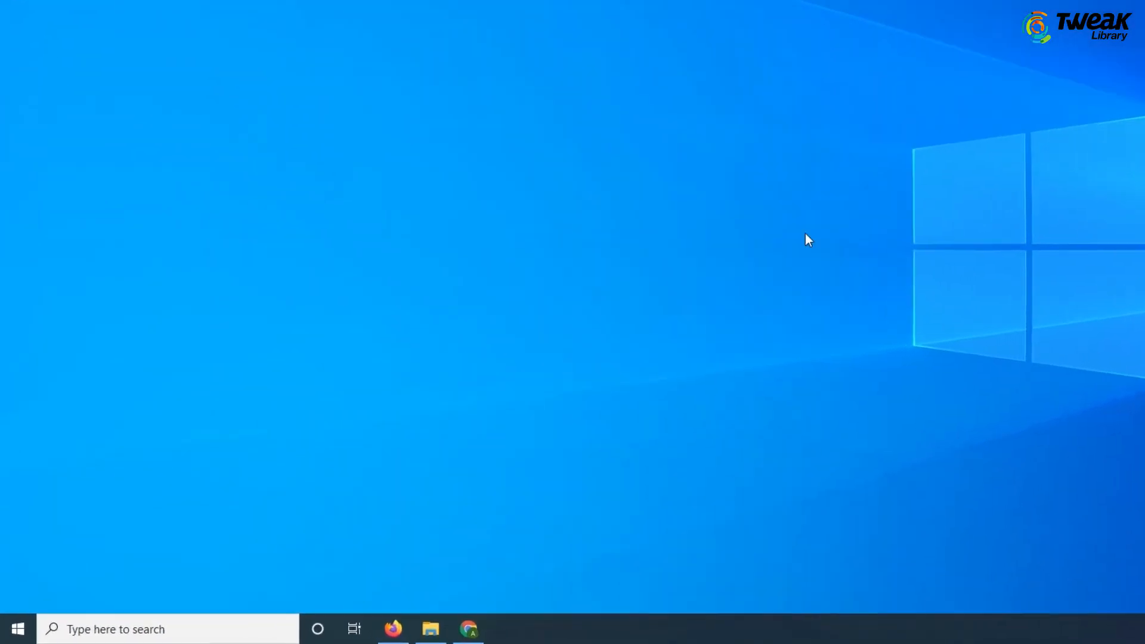
- Search for and launch Control Panel, viewing it by Small icons
{"action": "type", "text": "control Panel"}
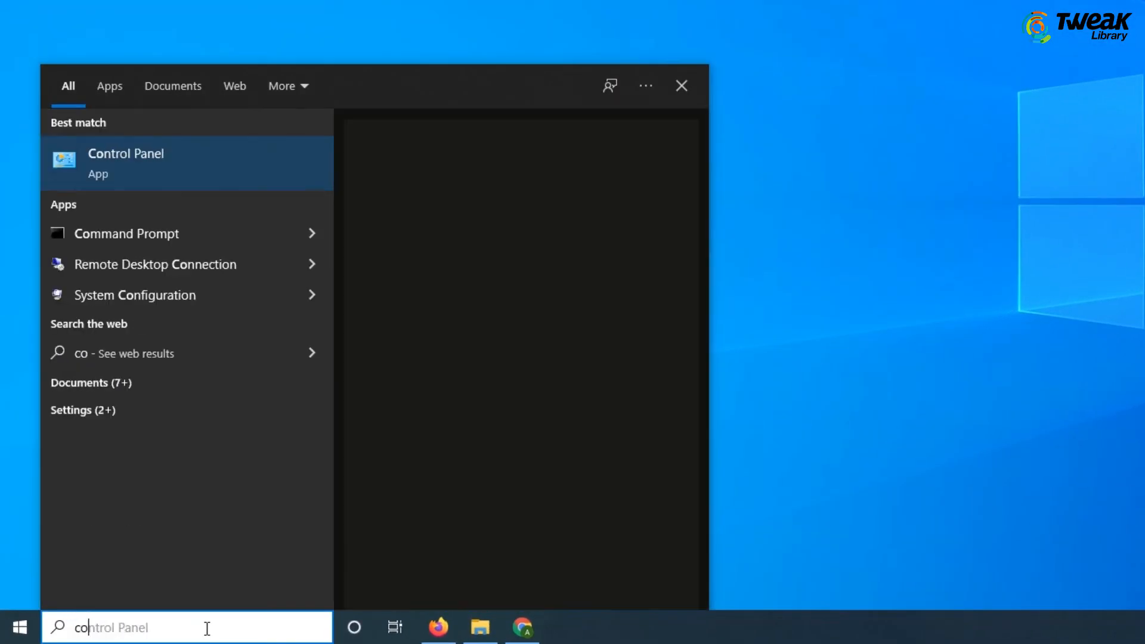
{"action": "type", "text": "ntrol panel"}
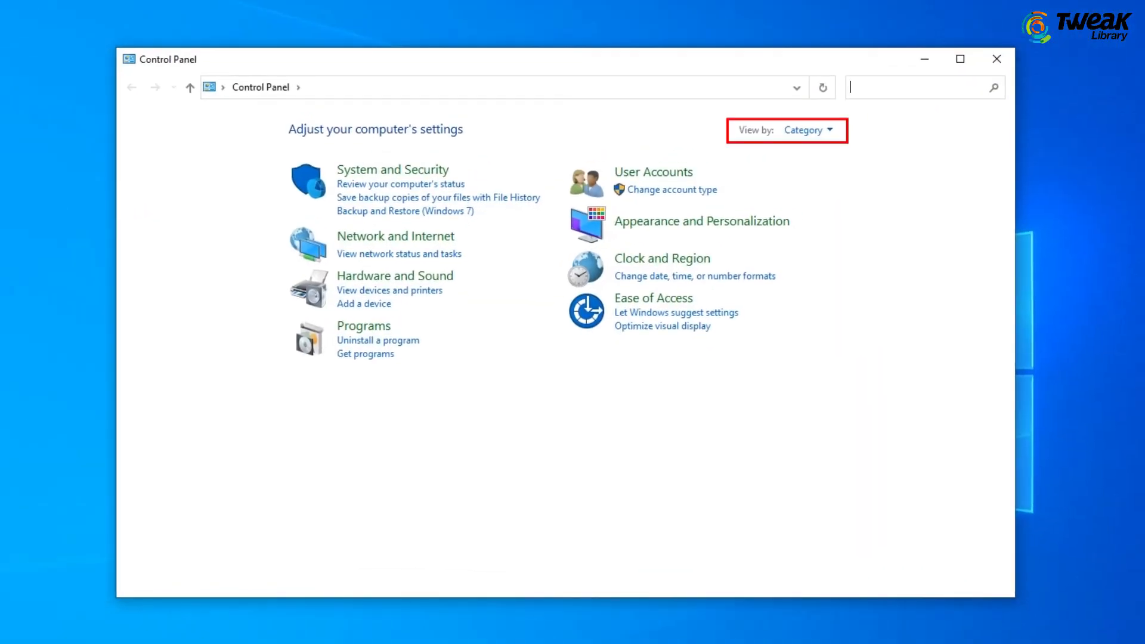
{"action": "left_click", "coordinate": [806, 130]}
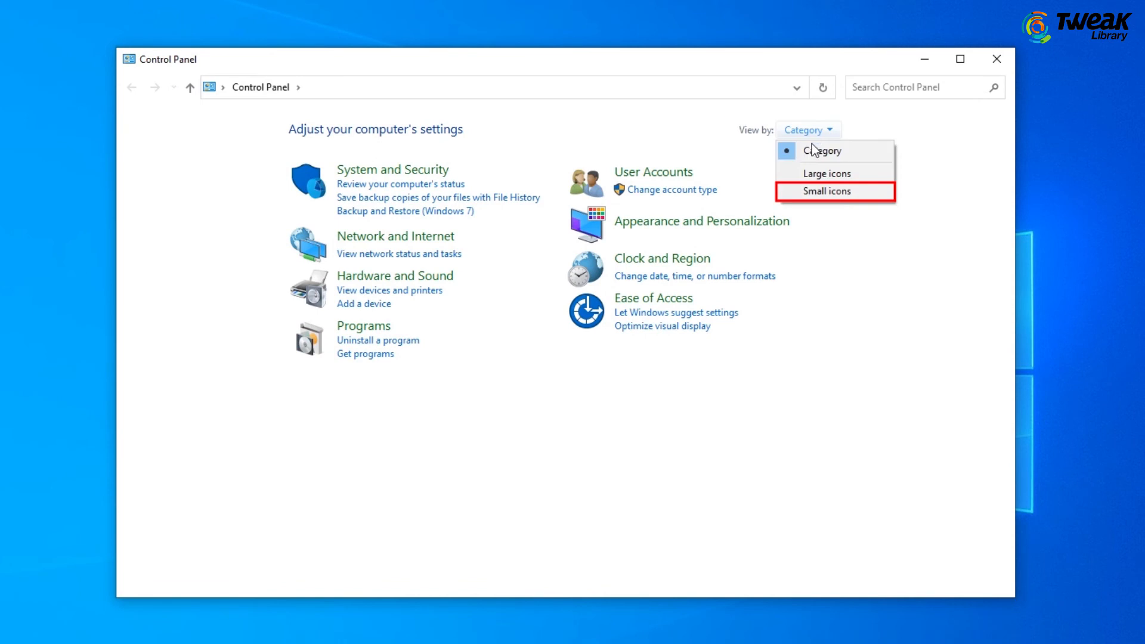
{"action": "left_click", "coordinate": [826, 191]}
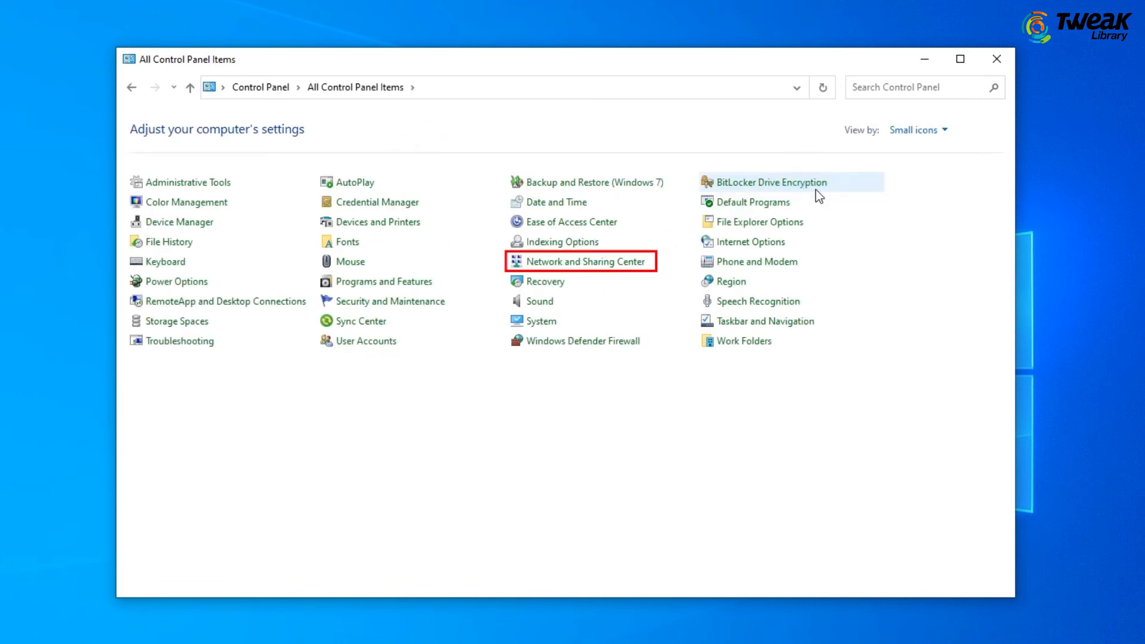
{"action": "mouse_move", "coordinate": [585, 262]}
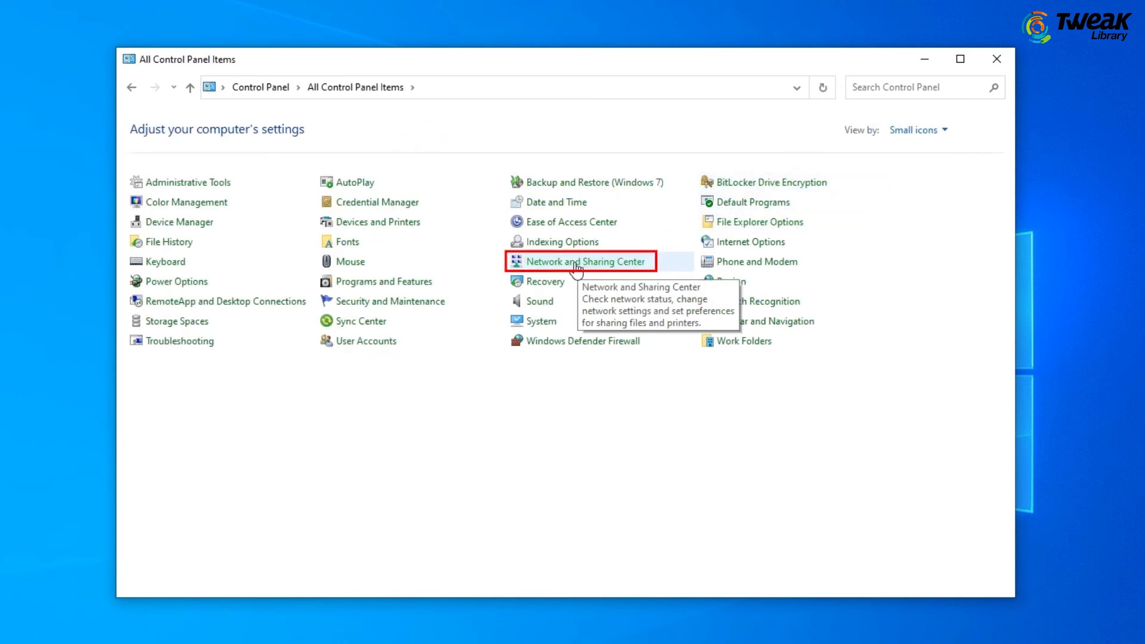
- Go through Network and Sharing Center to the list of network adapters
{"action": "left_click", "coordinate": [582, 261]}
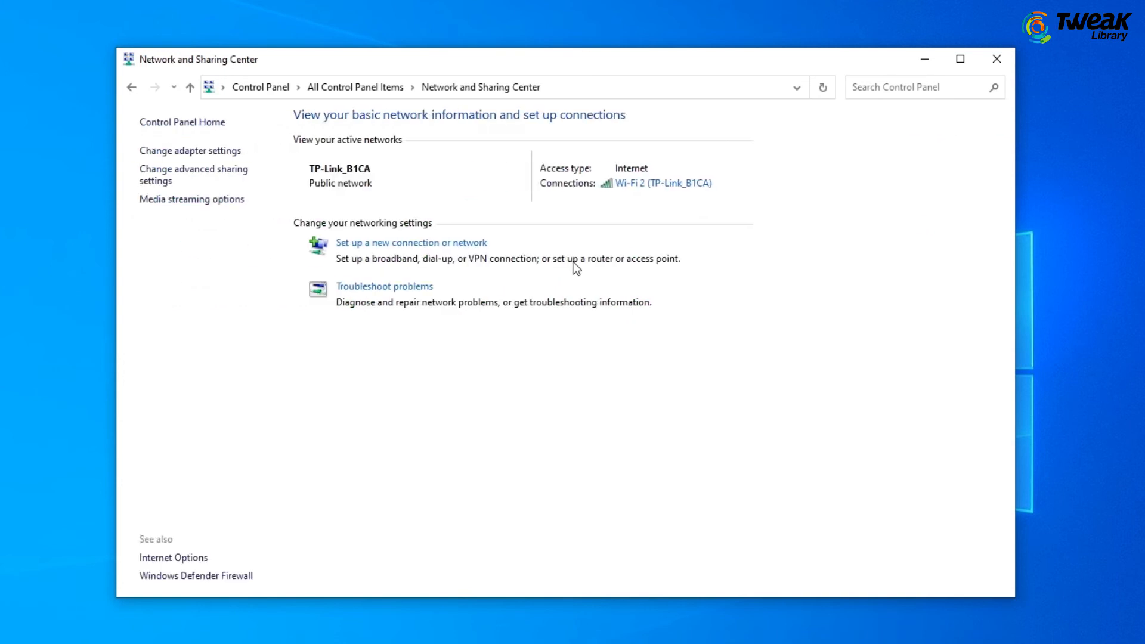
{"action": "mouse_move", "coordinate": [190, 150]}
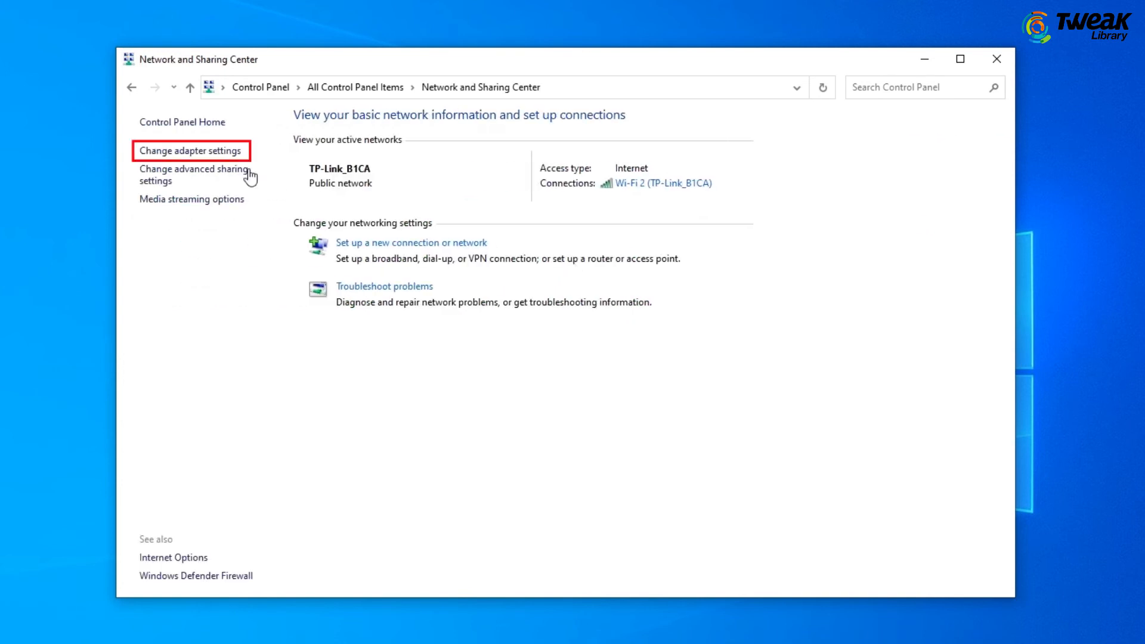
{"action": "left_click", "coordinate": [191, 151]}
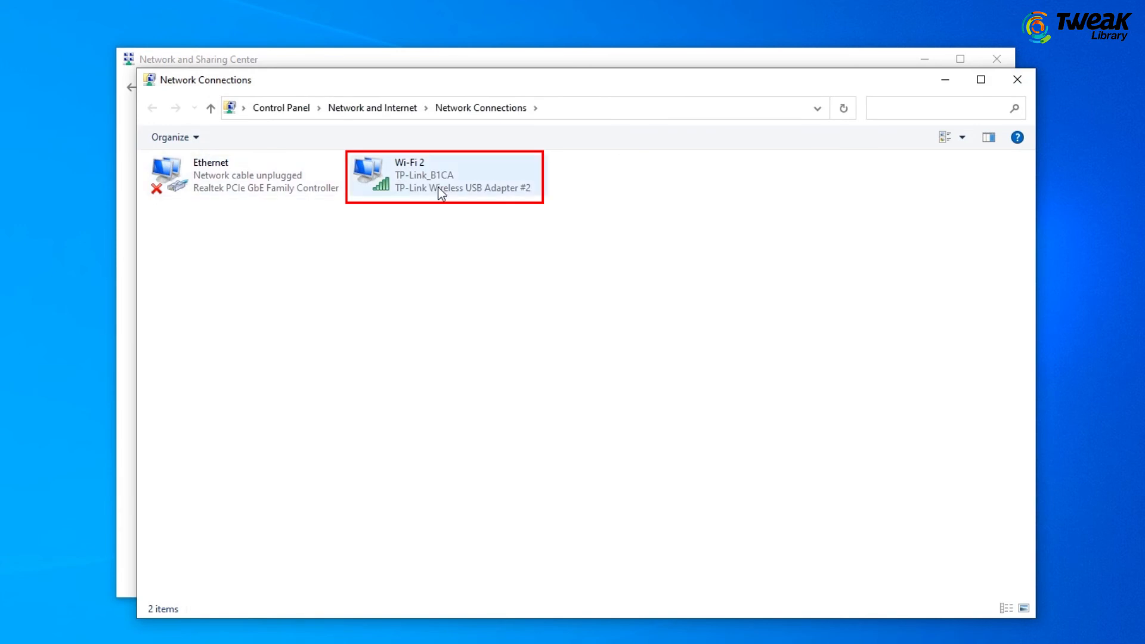
- Reach the Wi-Fi 2 adapter's Internet Protocol Version 4 properties
{"action": "right_click", "coordinate": [442, 175]}
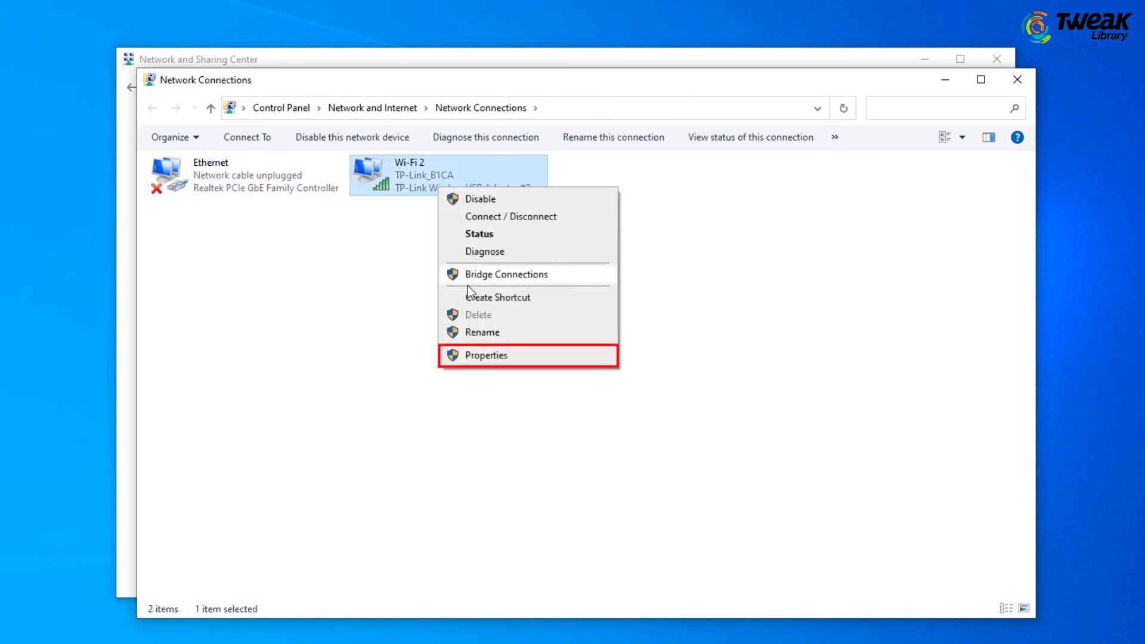
{"action": "left_click", "coordinate": [485, 355]}
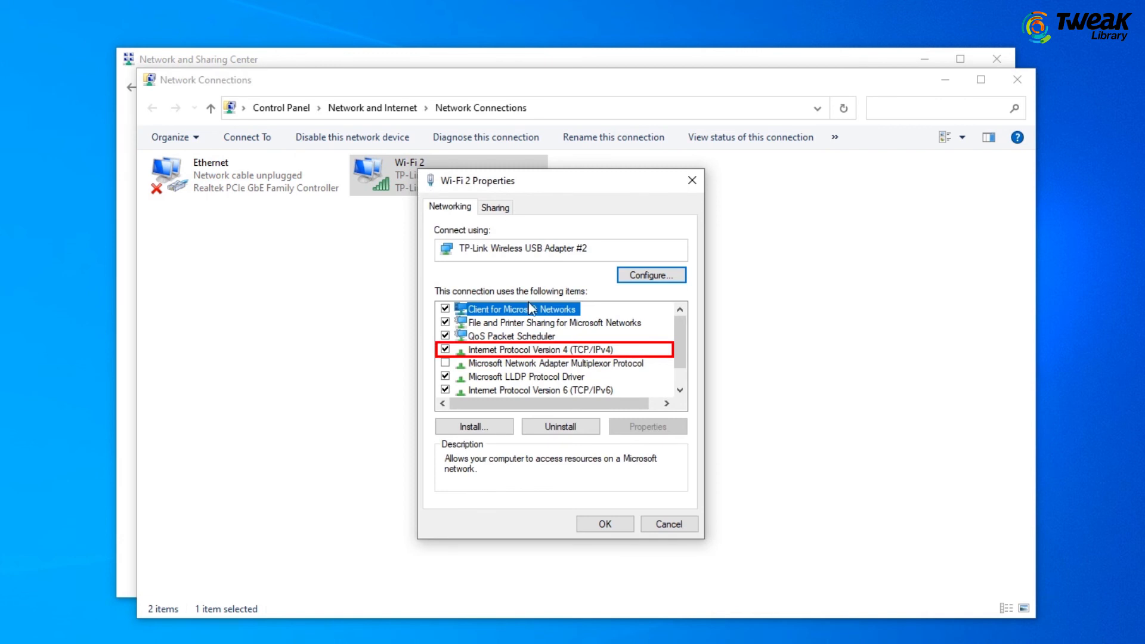
{"action": "left_click", "coordinate": [540, 349]}
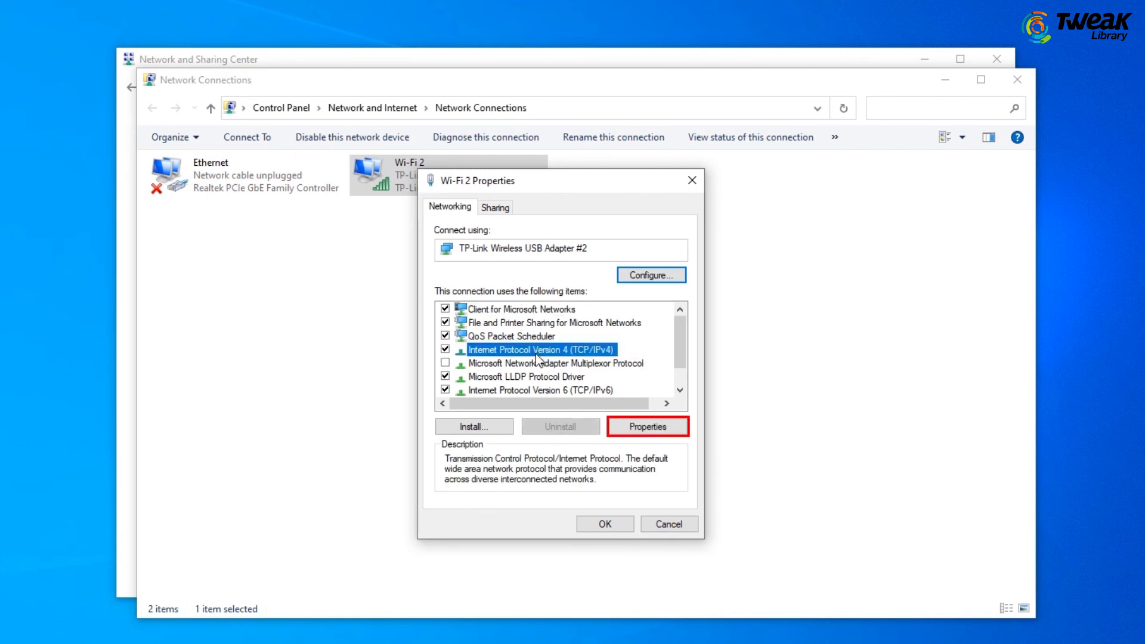
{"action": "left_click", "coordinate": [647, 427]}
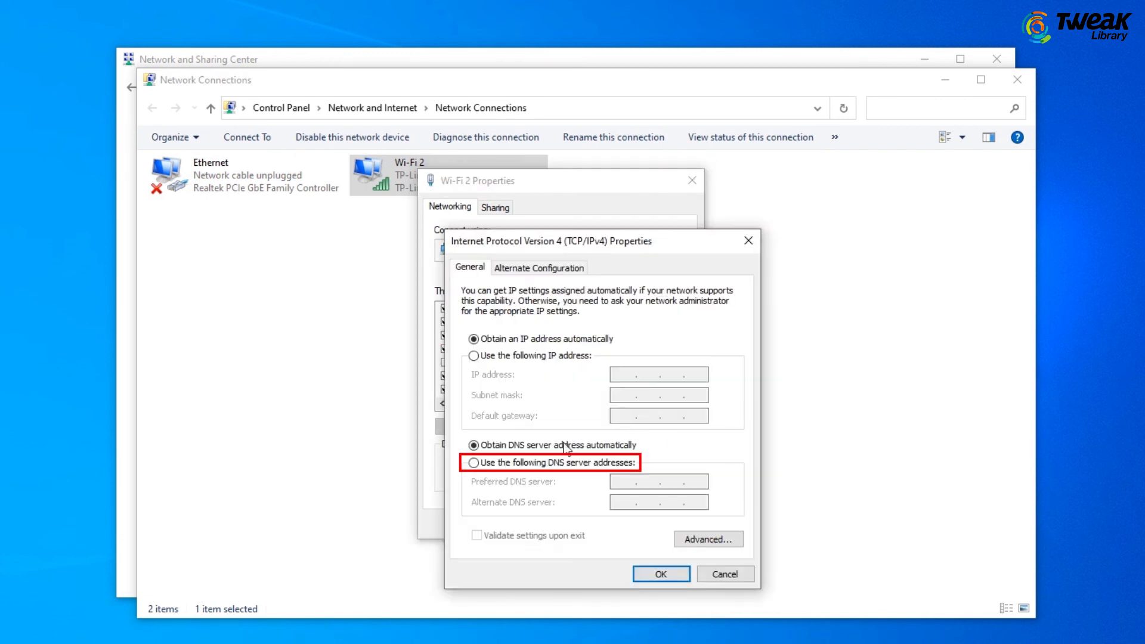
- Set manual DNS servers 8.8.8.8 and 8.8.4.4, confirm, and close the adapter properties
{"action": "left_click", "coordinate": [473, 462]}
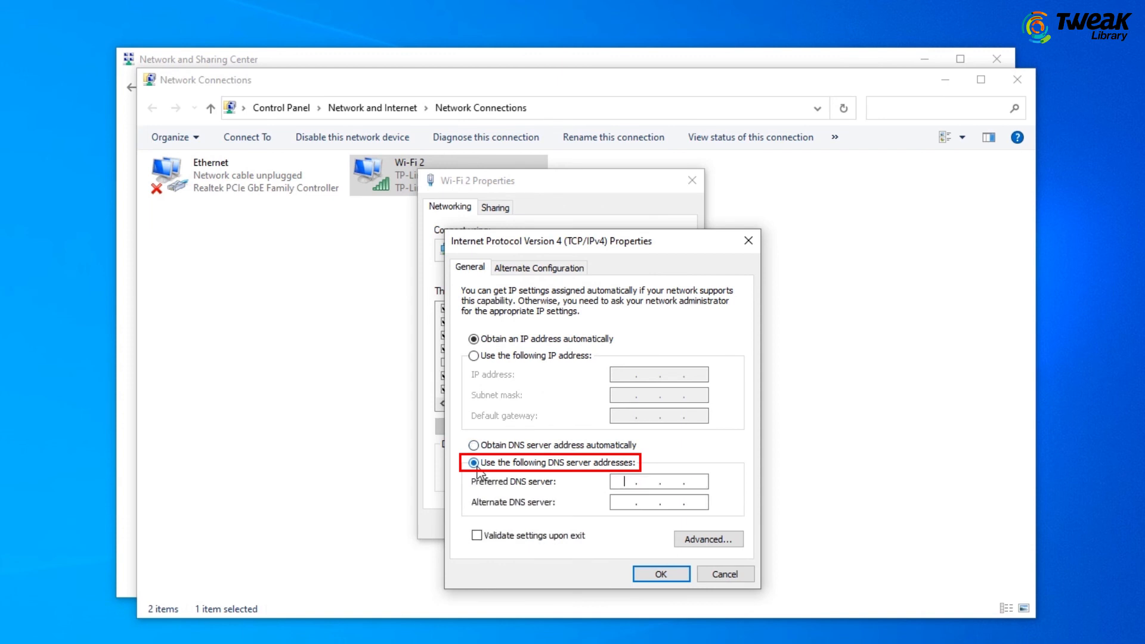
{"action": "type", "text": "8"}
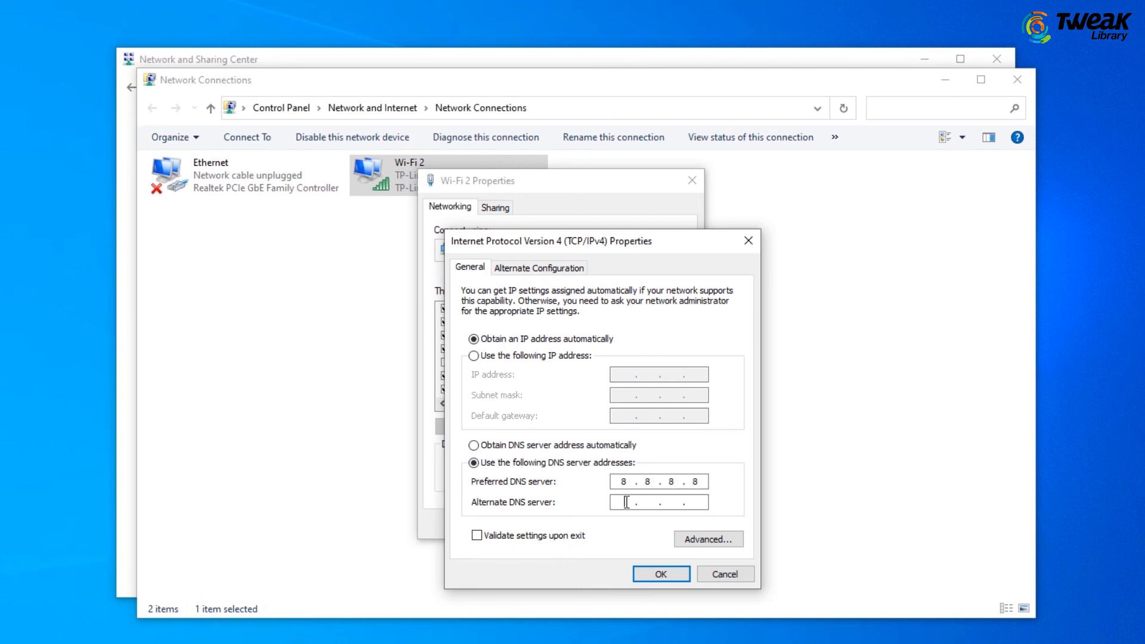
{"action": "type", "text": "8.8.4.4"}
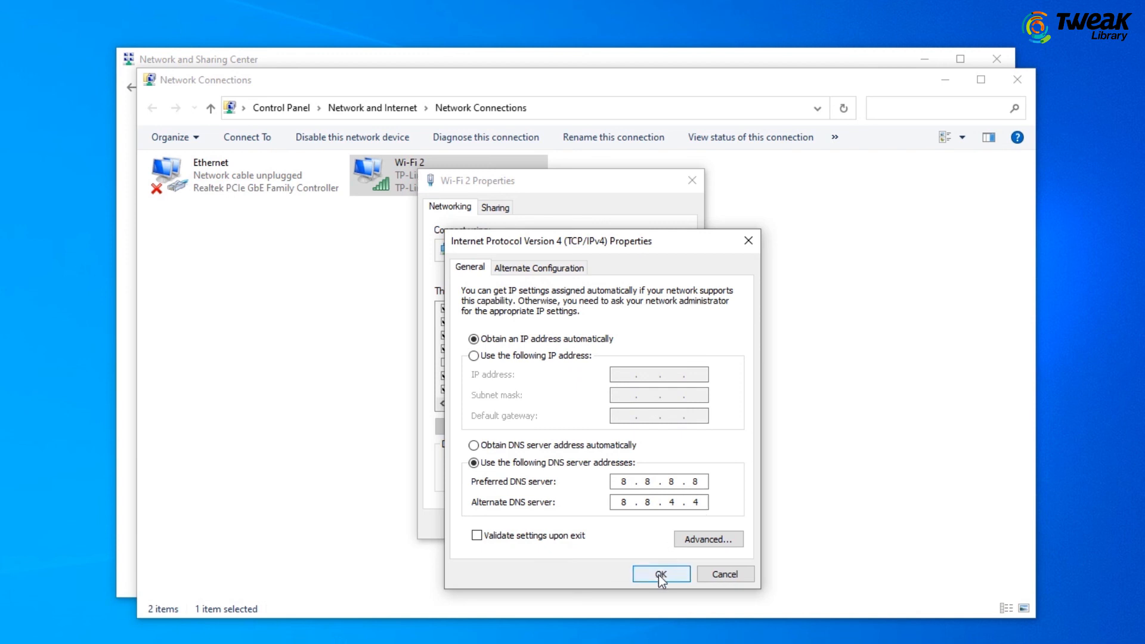
{"action": "left_click", "coordinate": [660, 574]}
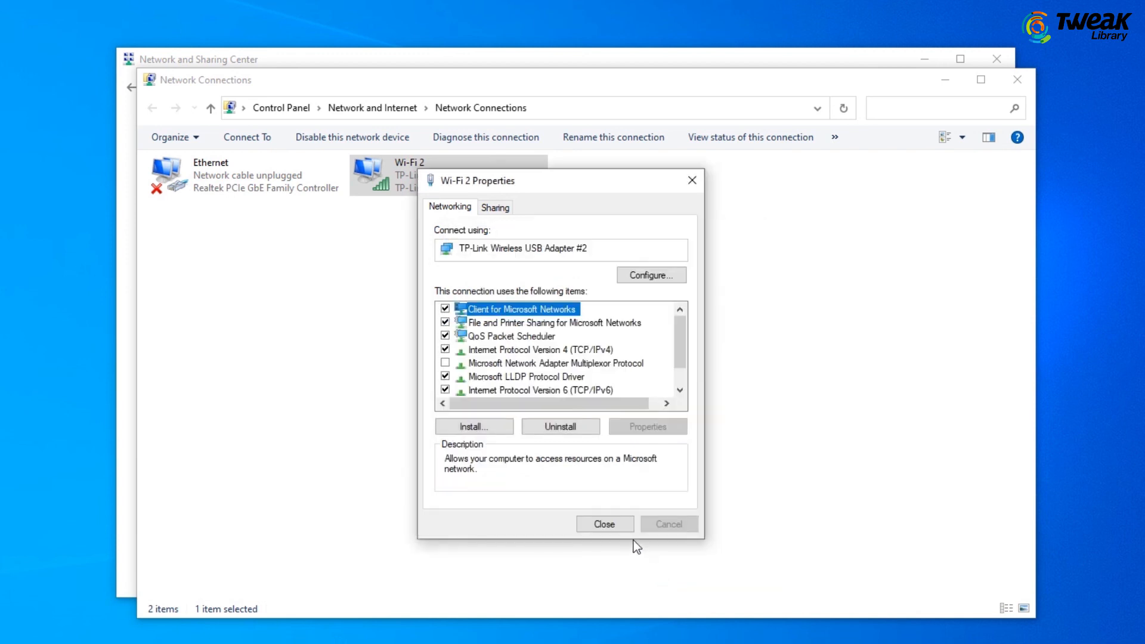
{"action": "left_click", "coordinate": [603, 523]}
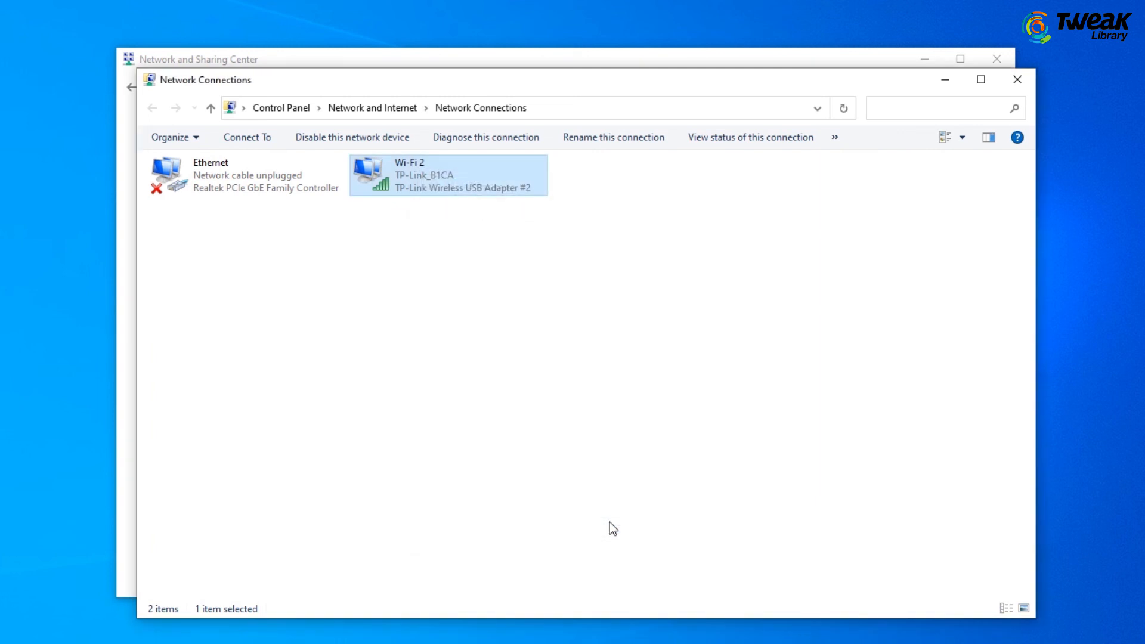